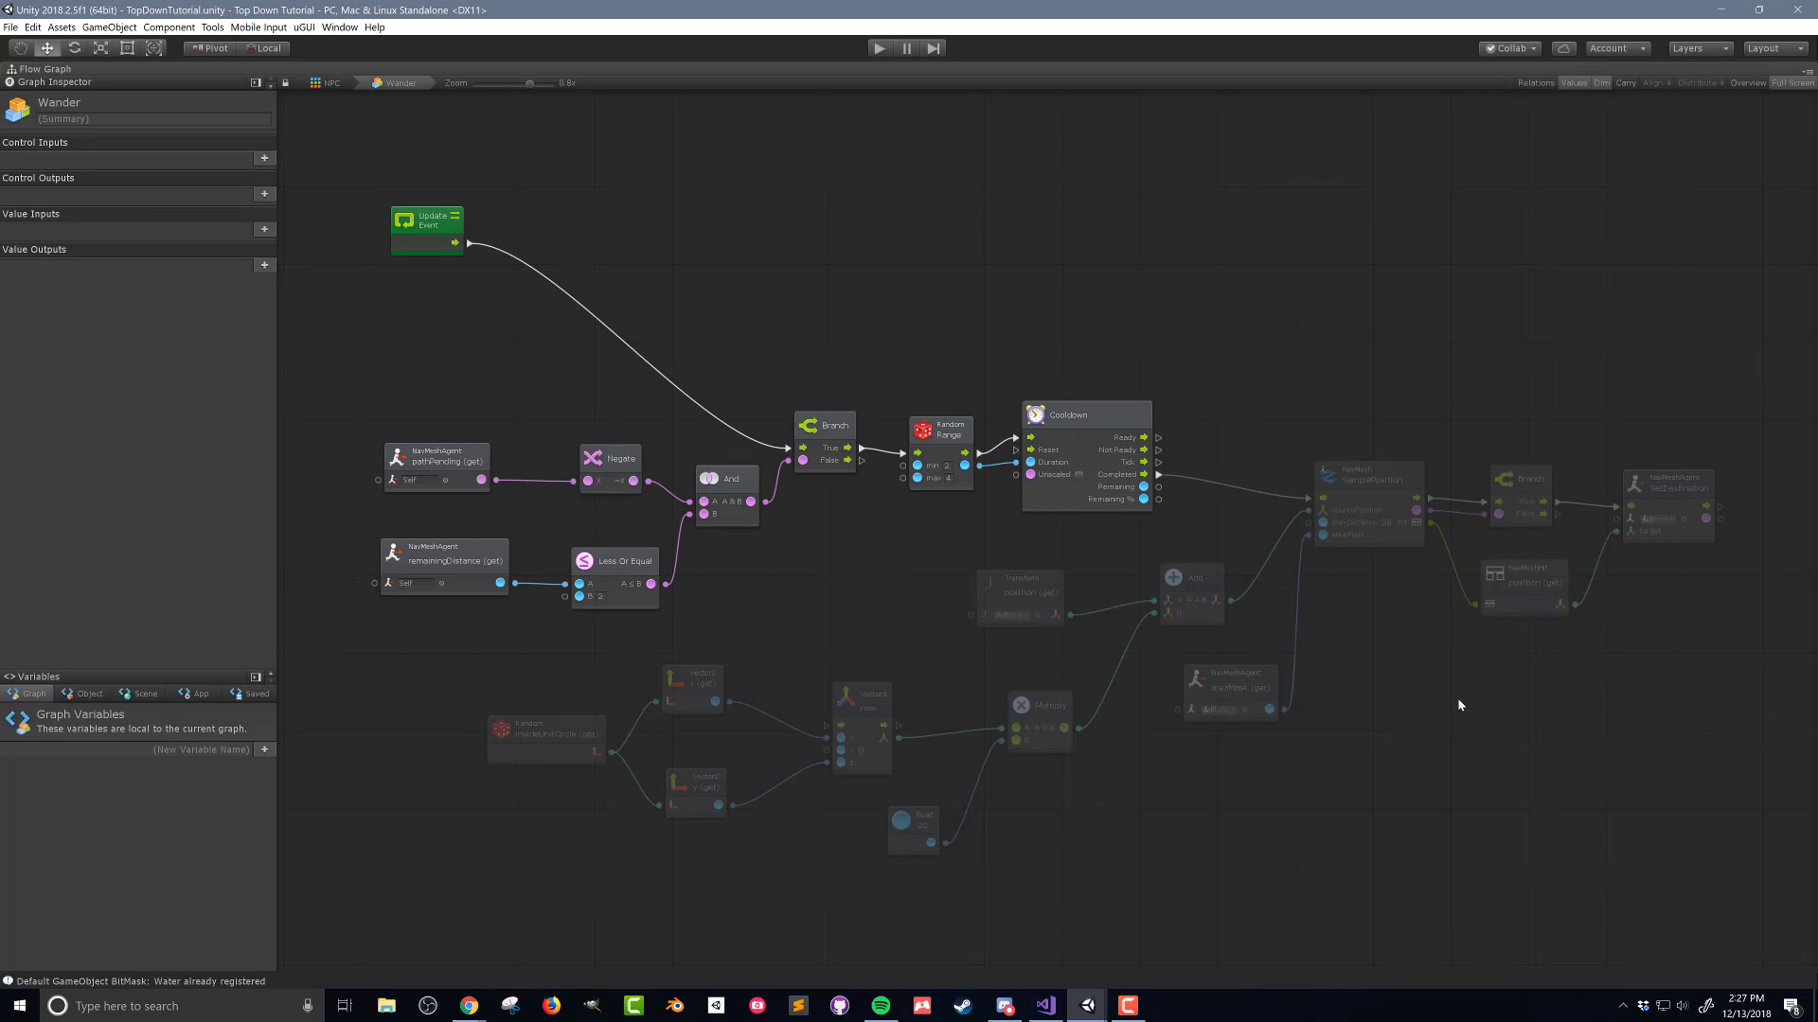
# - Select the position (get) unit so the Graph Inspector shows its NavMeshHit inputs and outputs
pyautogui.click(1525, 590)
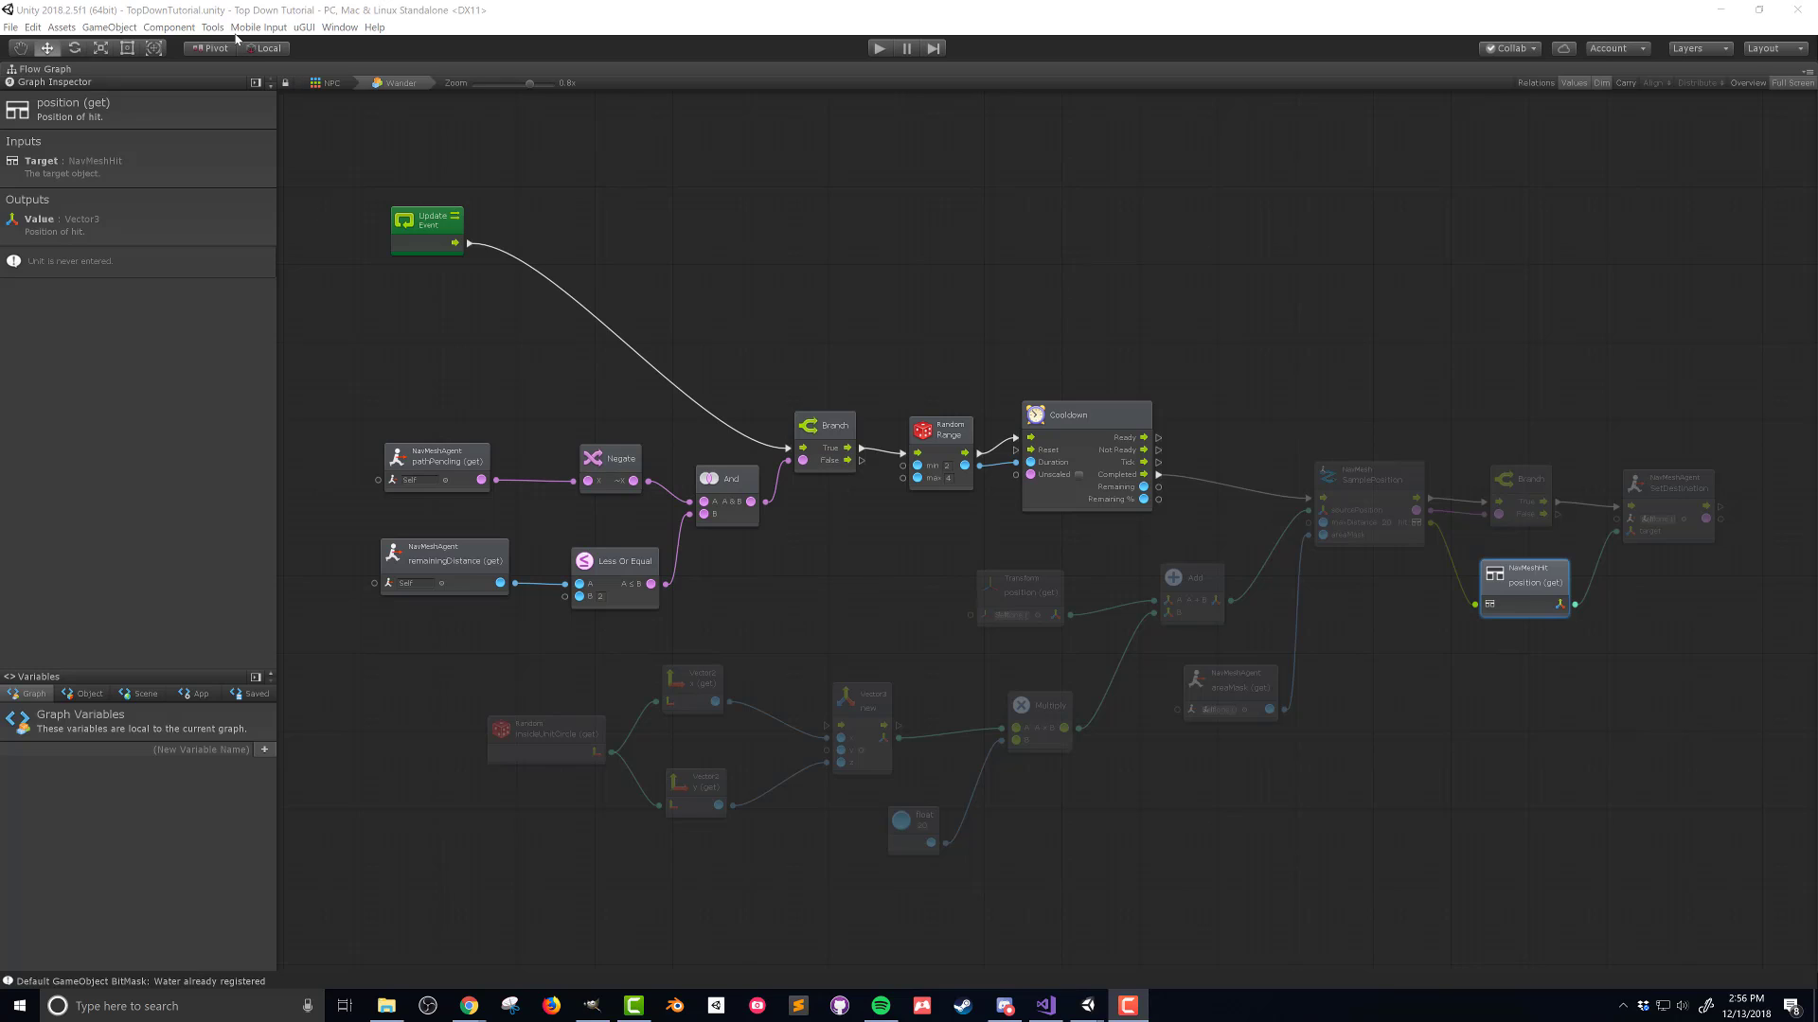
# - Launch the Unit Options Wizard from Tools > Bolt and review the Assemblies list
pyautogui.click(212, 26)
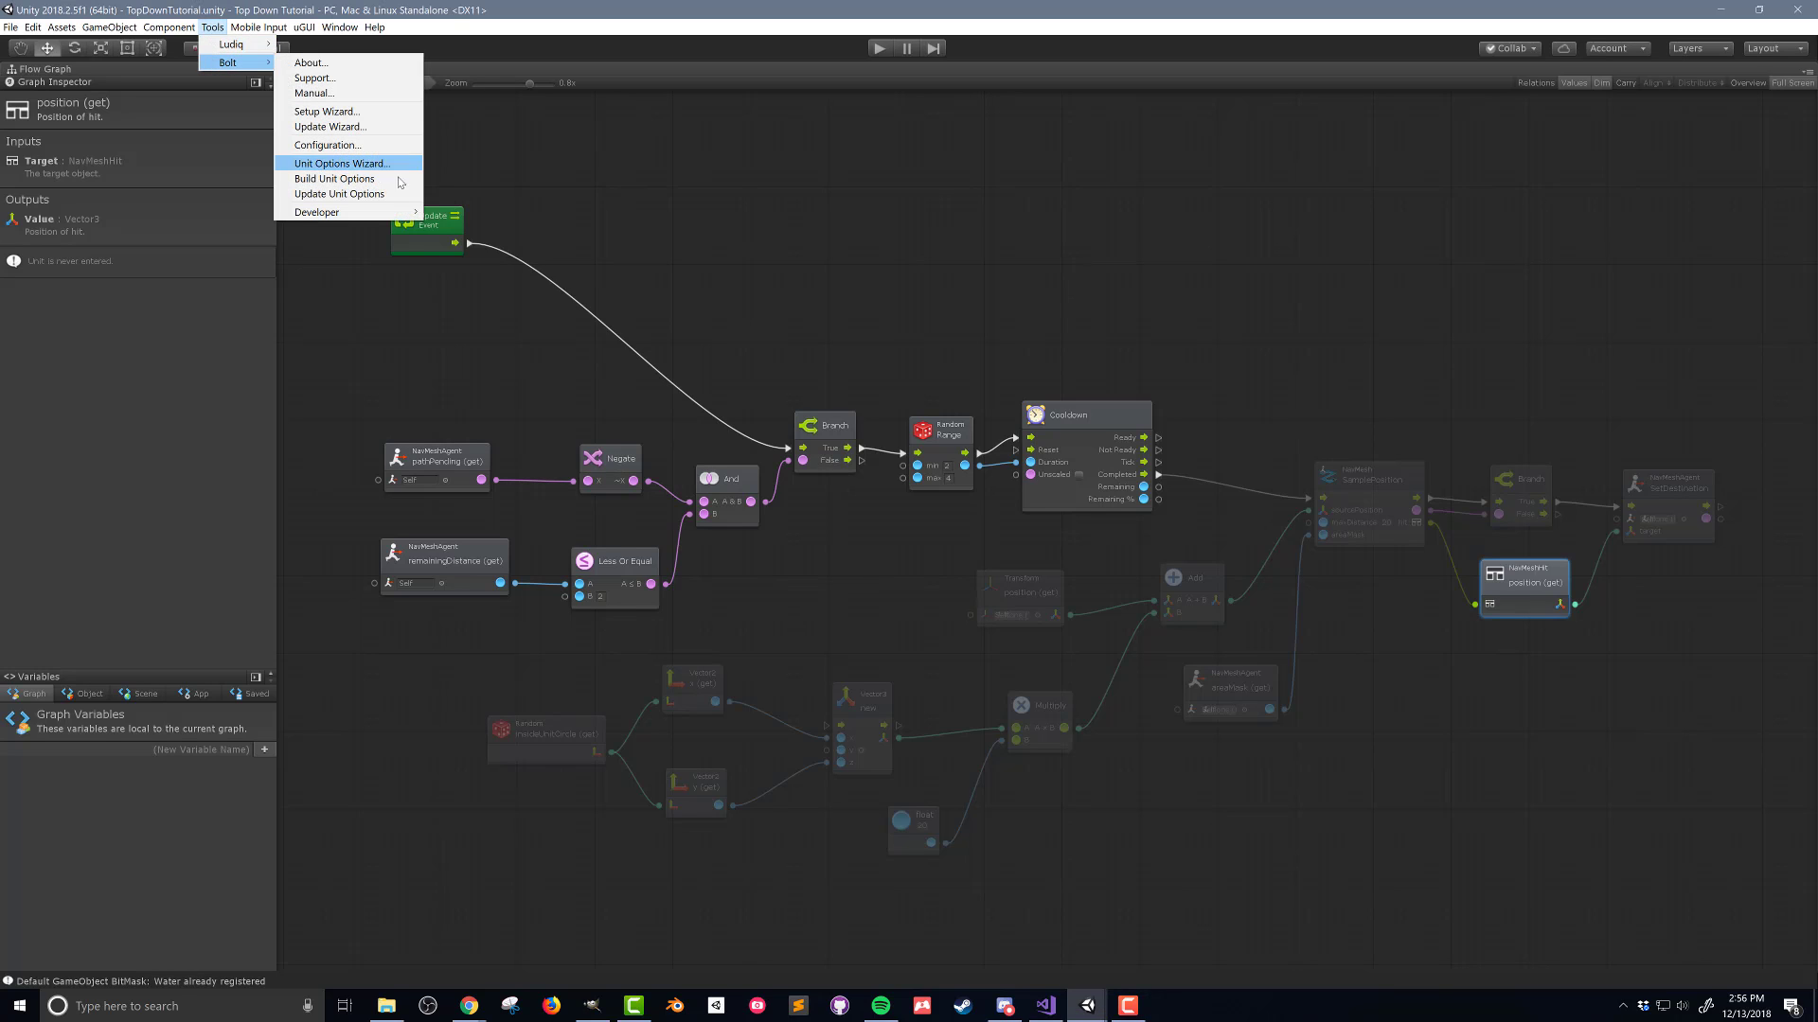
pyautogui.moveTo(392, 174)
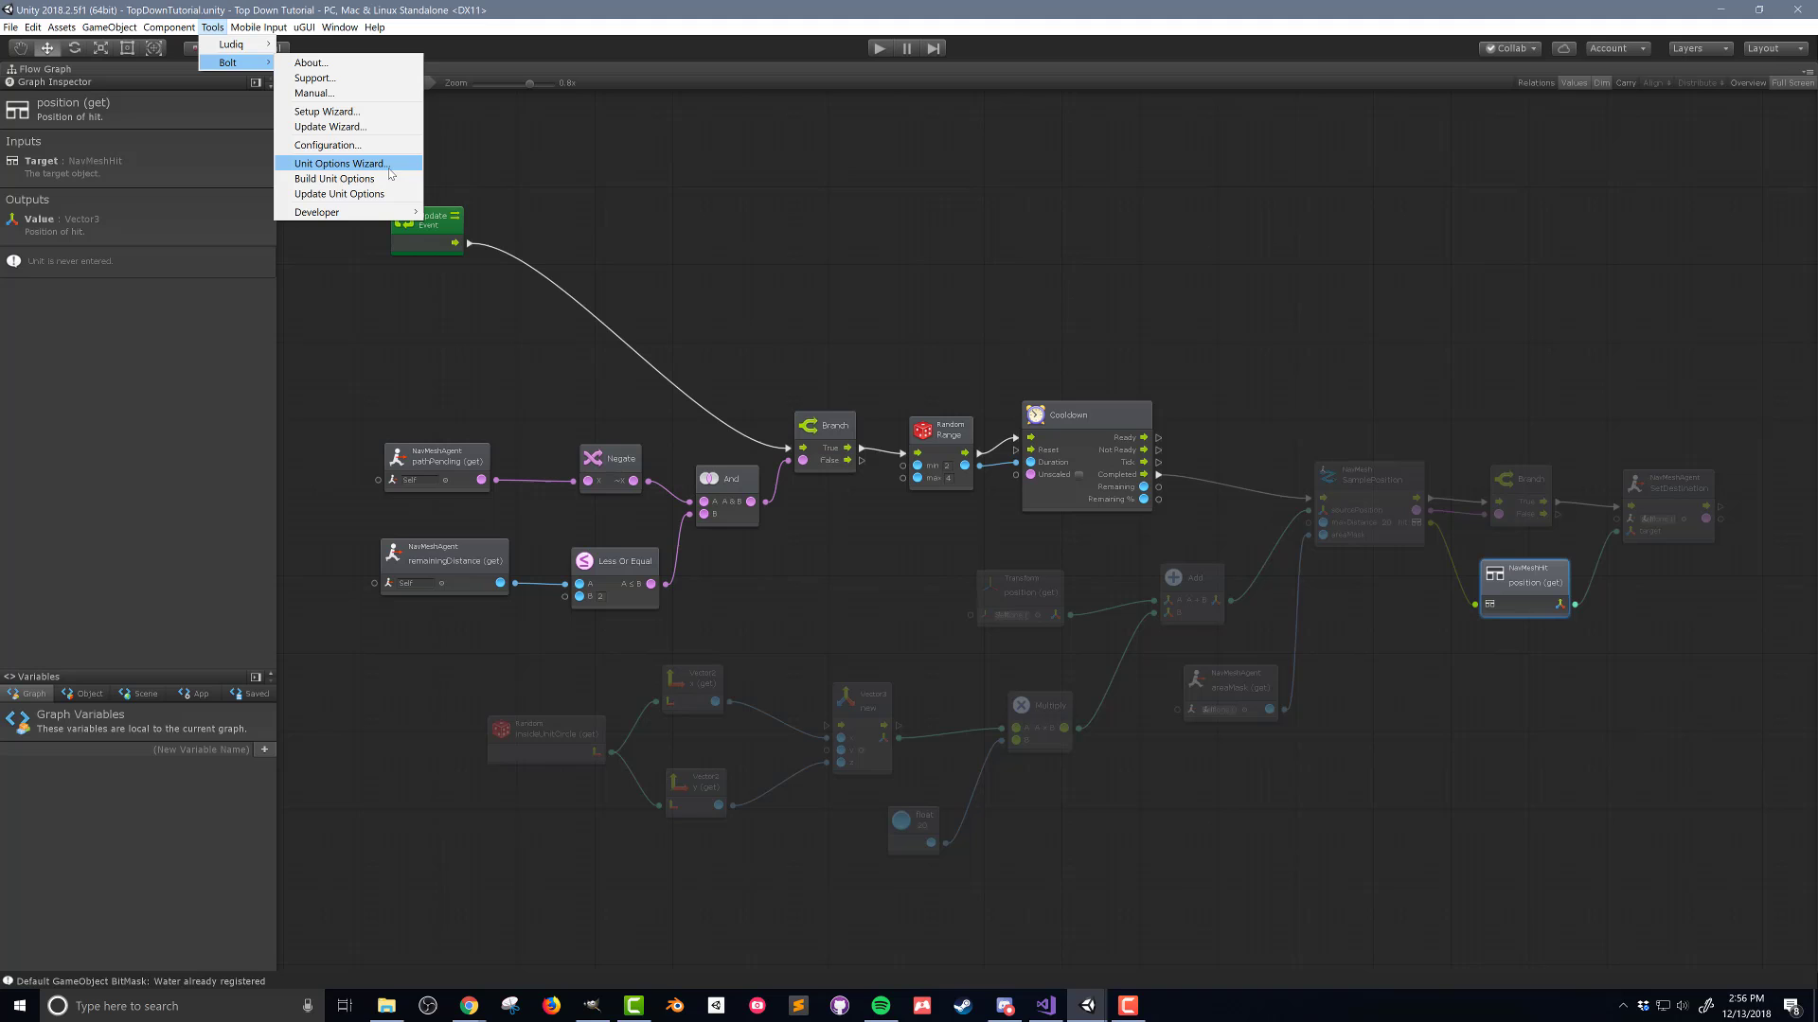
pyautogui.click(337, 163)
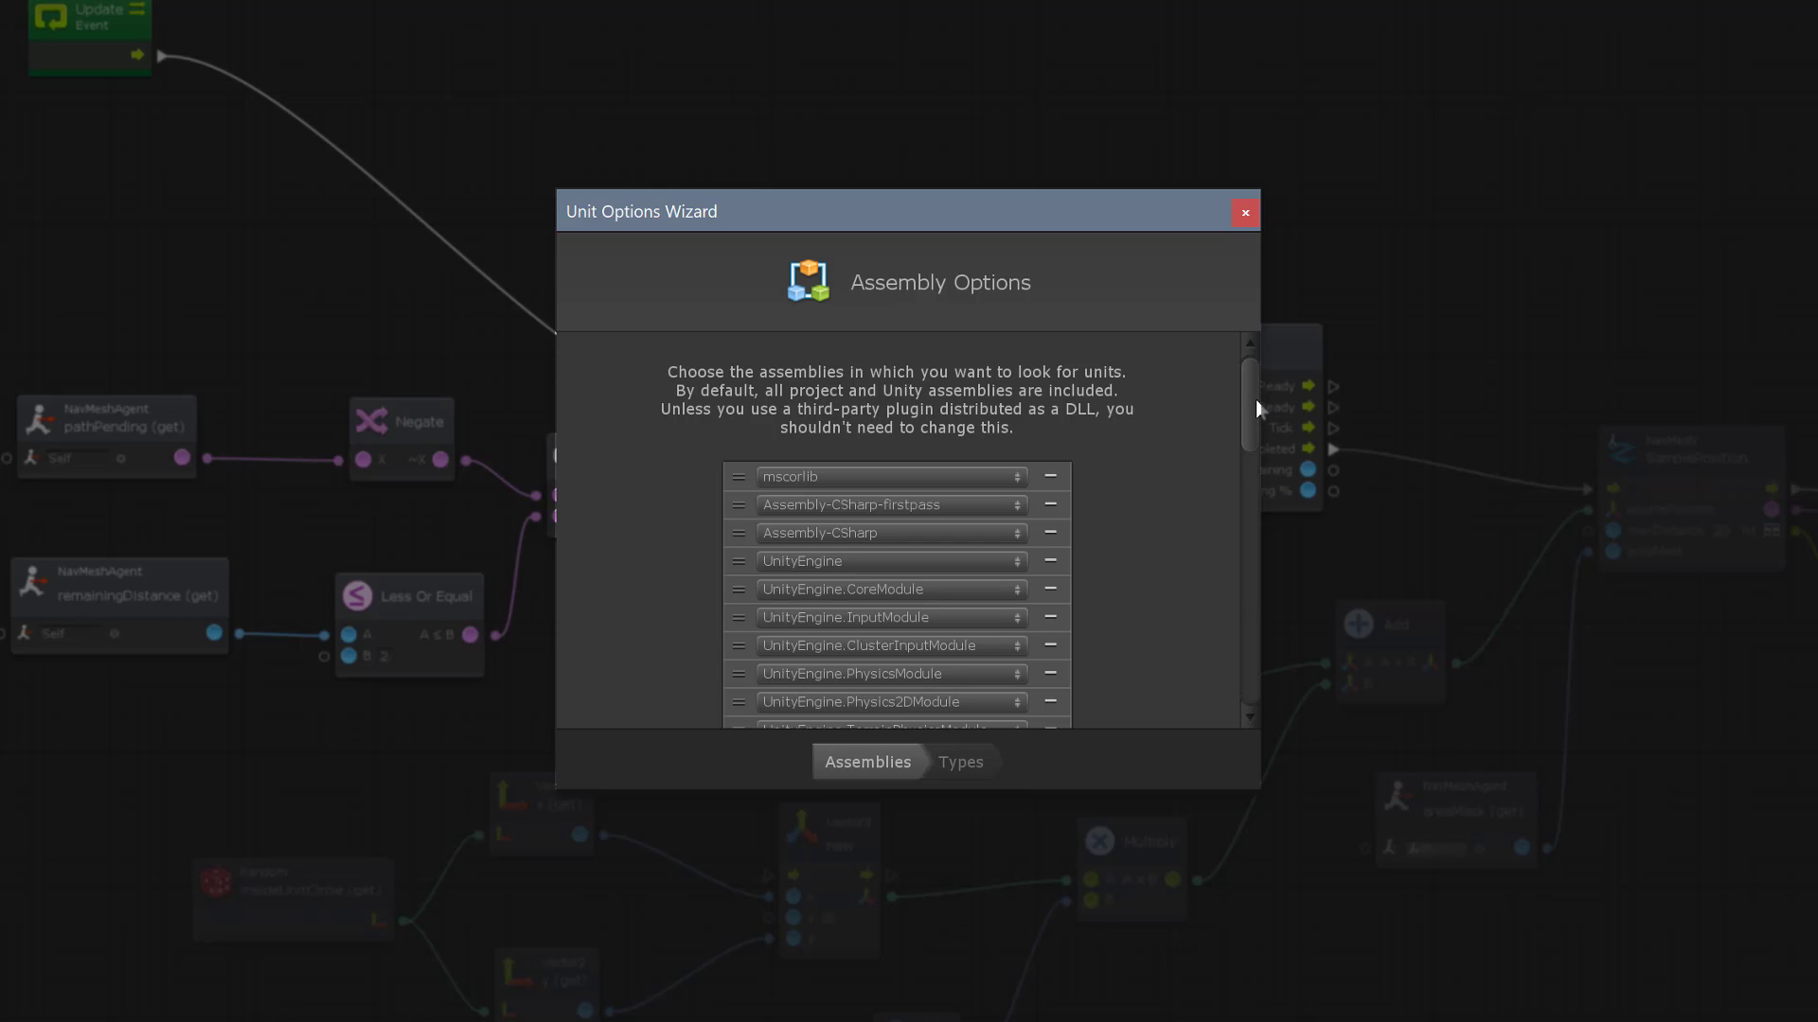
pyautogui.scroll(-3)
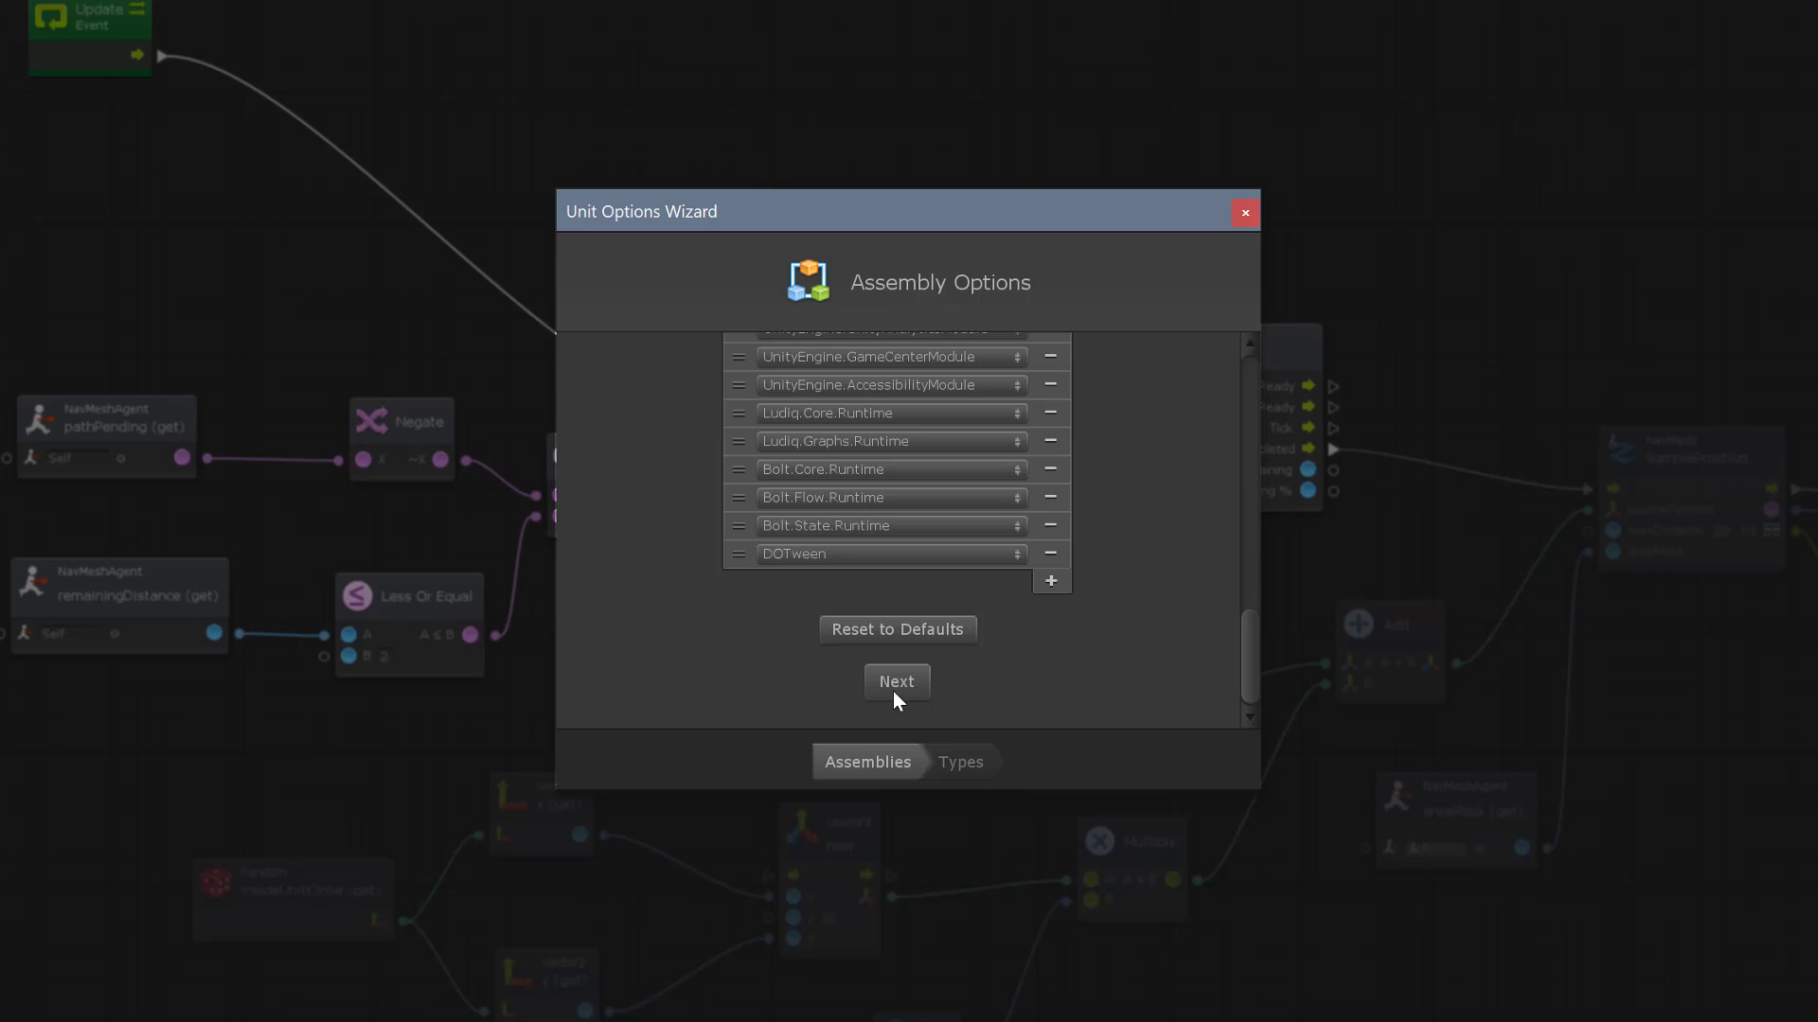
# - Add NavMeshHit as a new entry in the Types list and generate the updated units
pyautogui.click(896, 680)
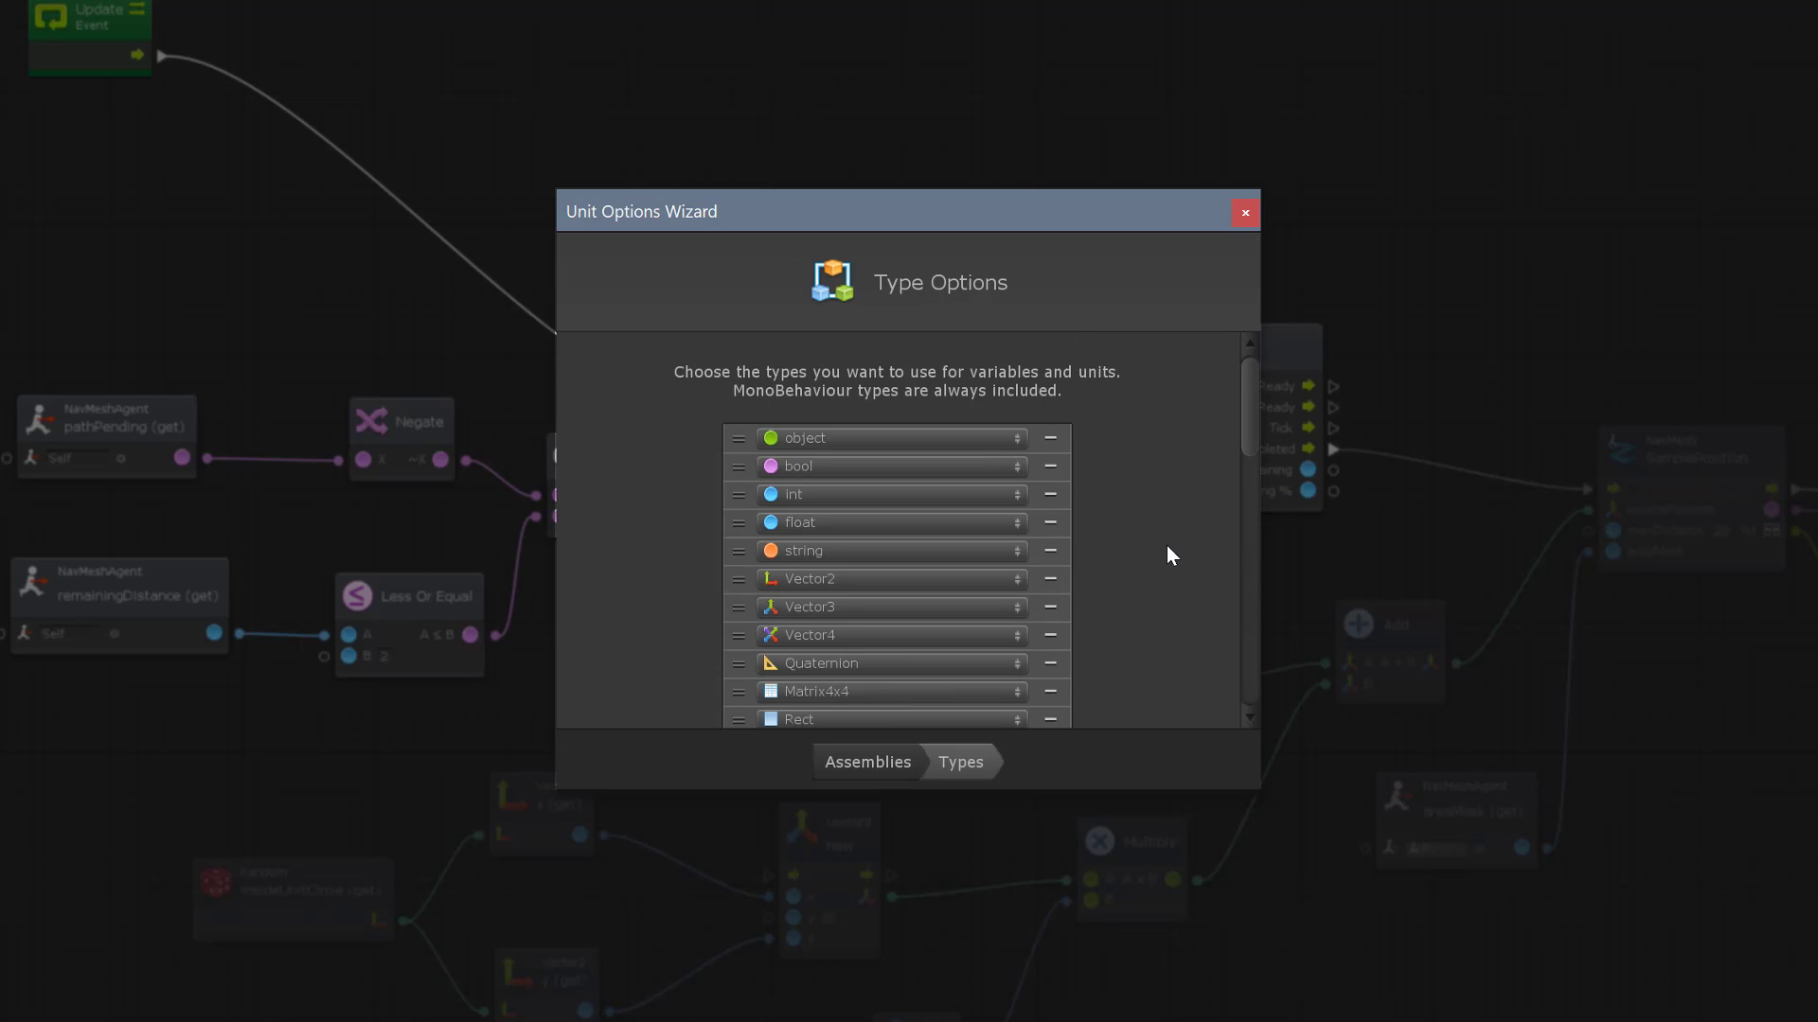
pyautogui.moveTo(1253, 401)
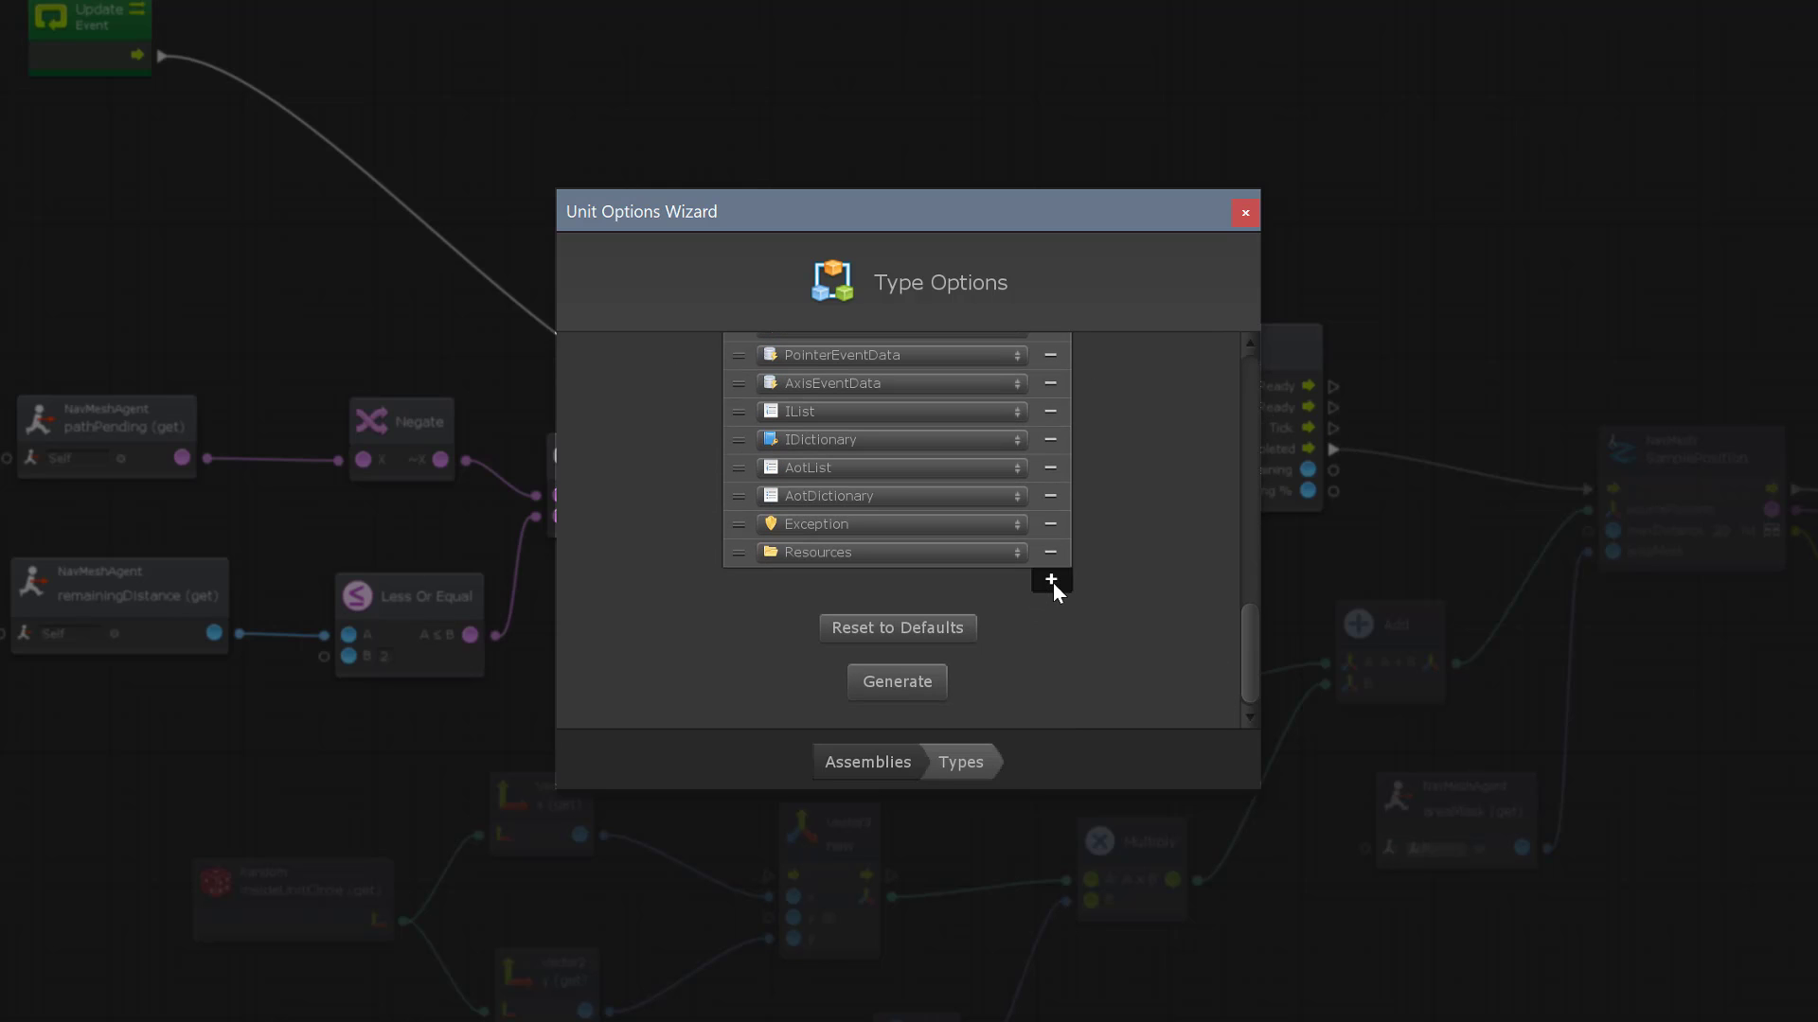
pyautogui.click(1047, 579)
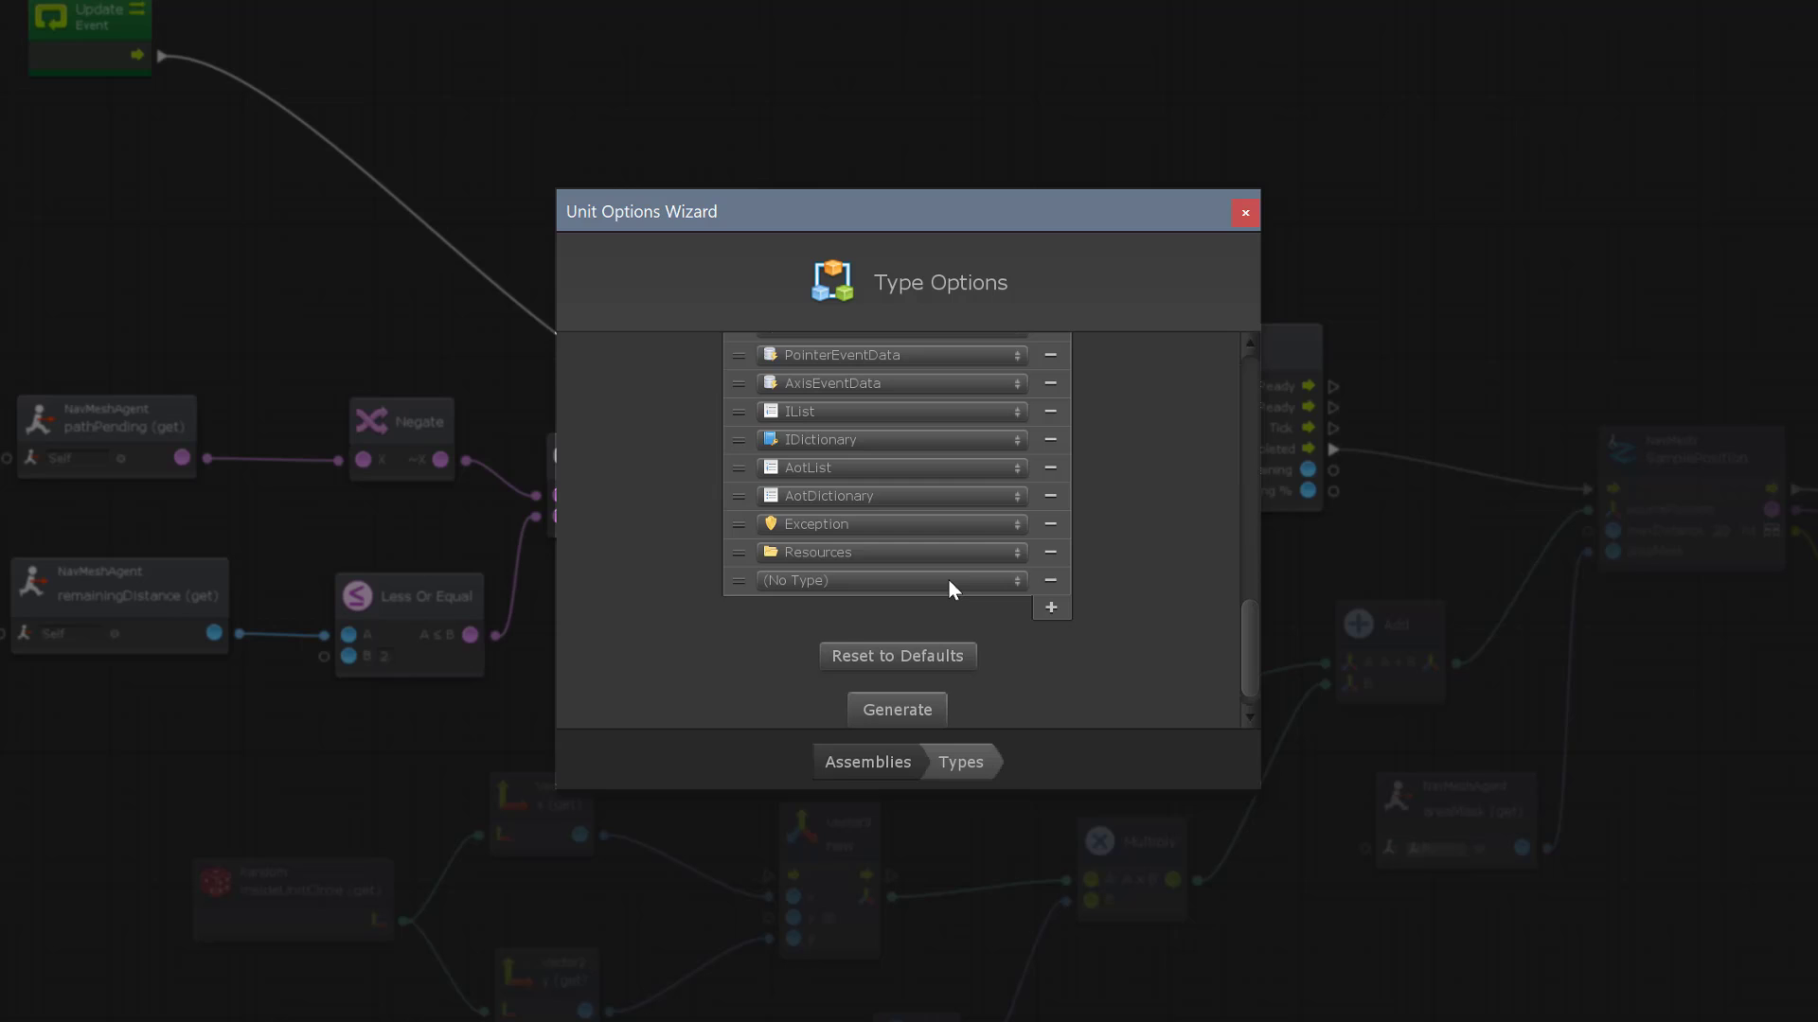
pyautogui.write('na')
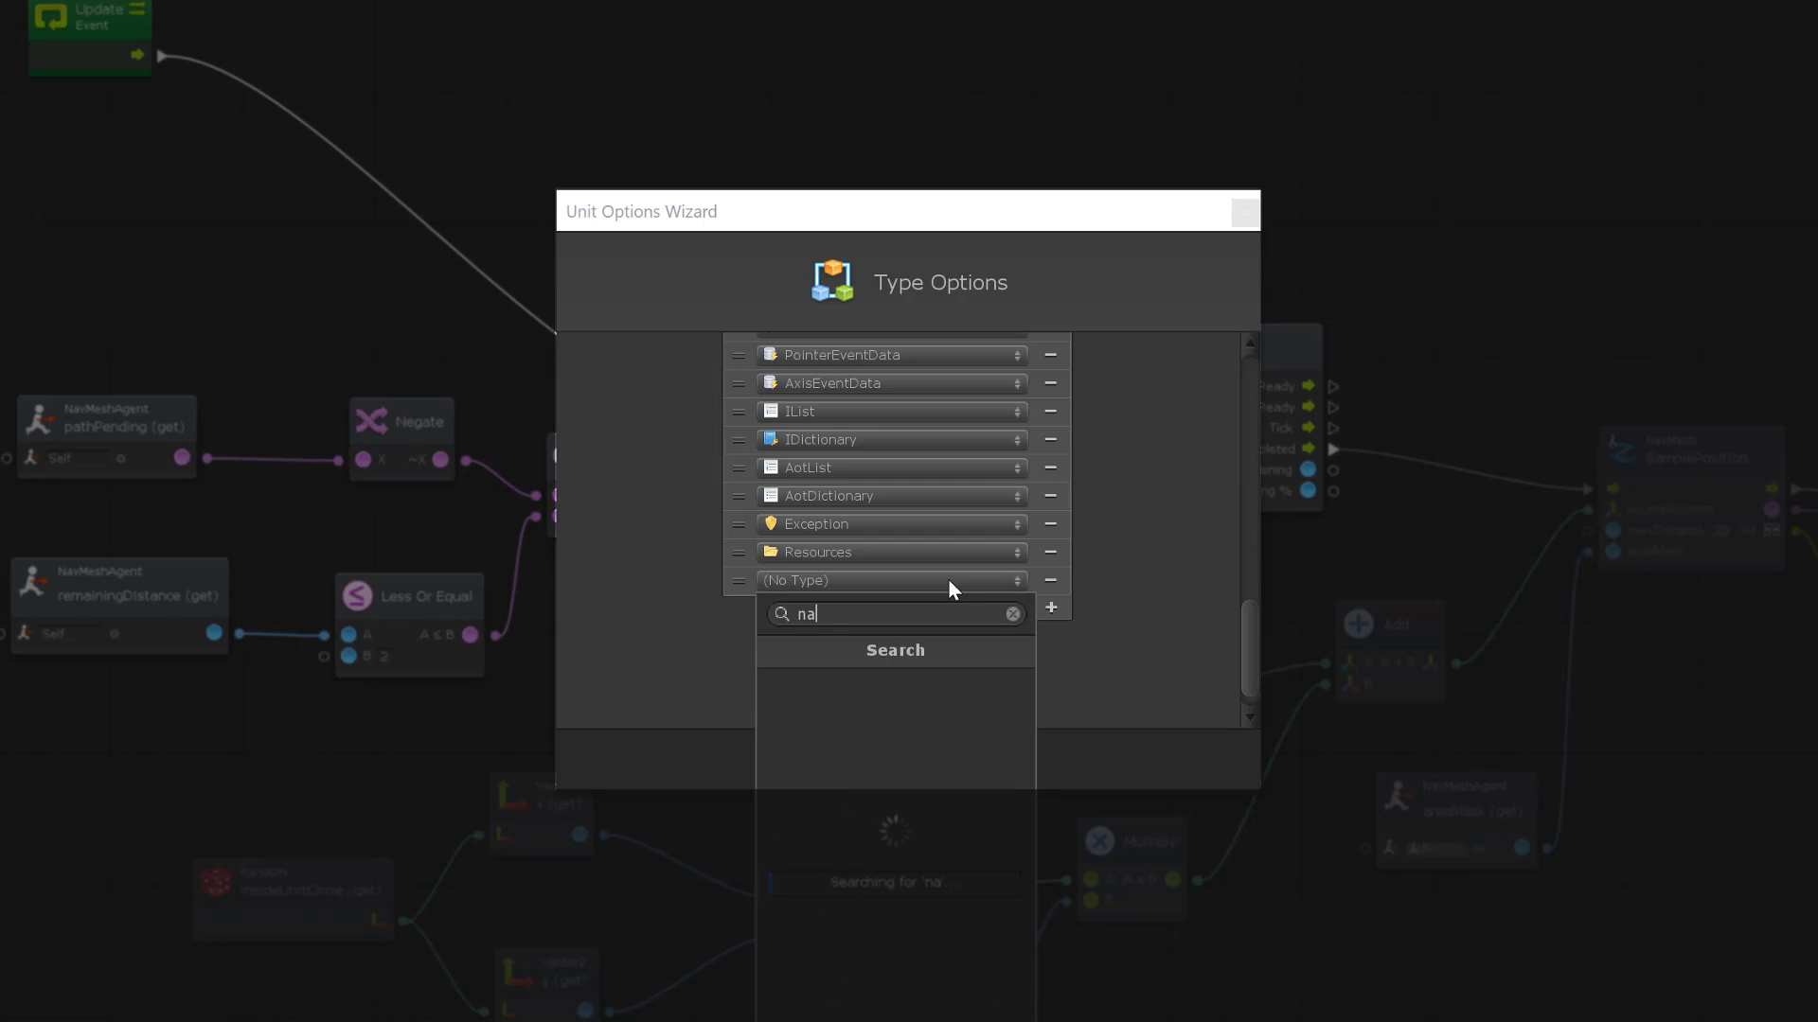
pyautogui.write('v mesh hit')
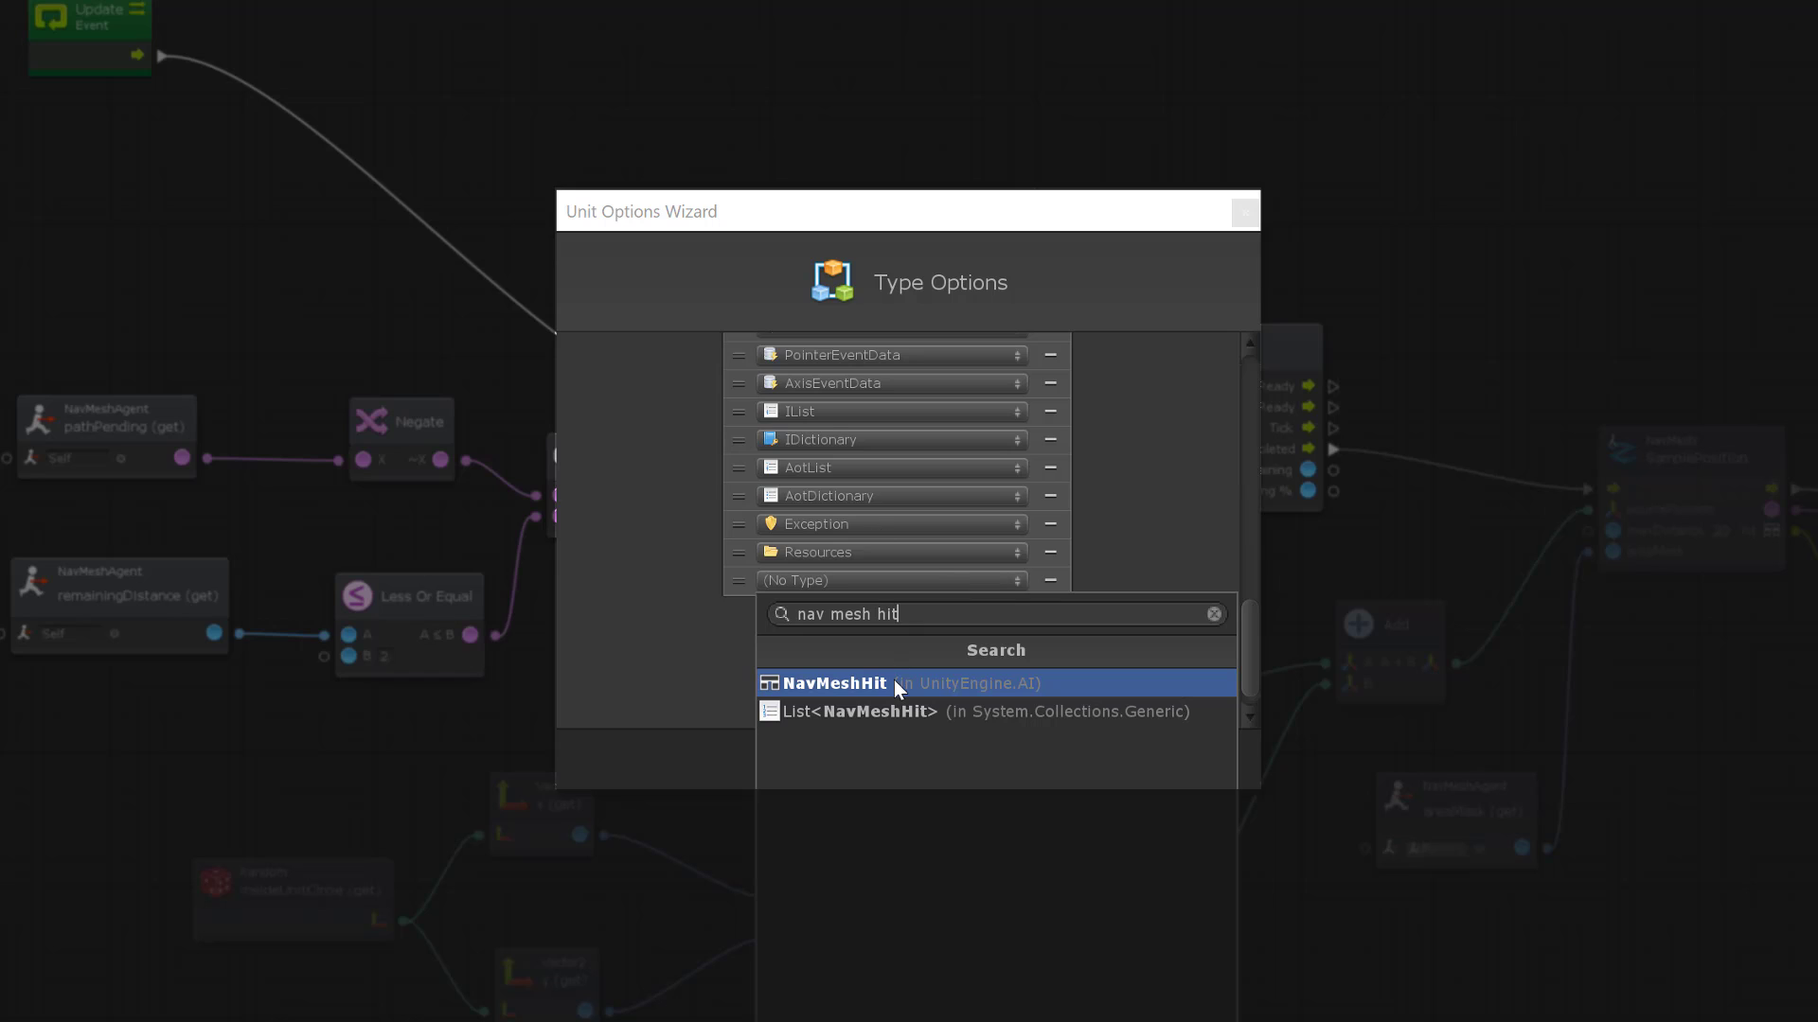
pyautogui.click(833, 683)
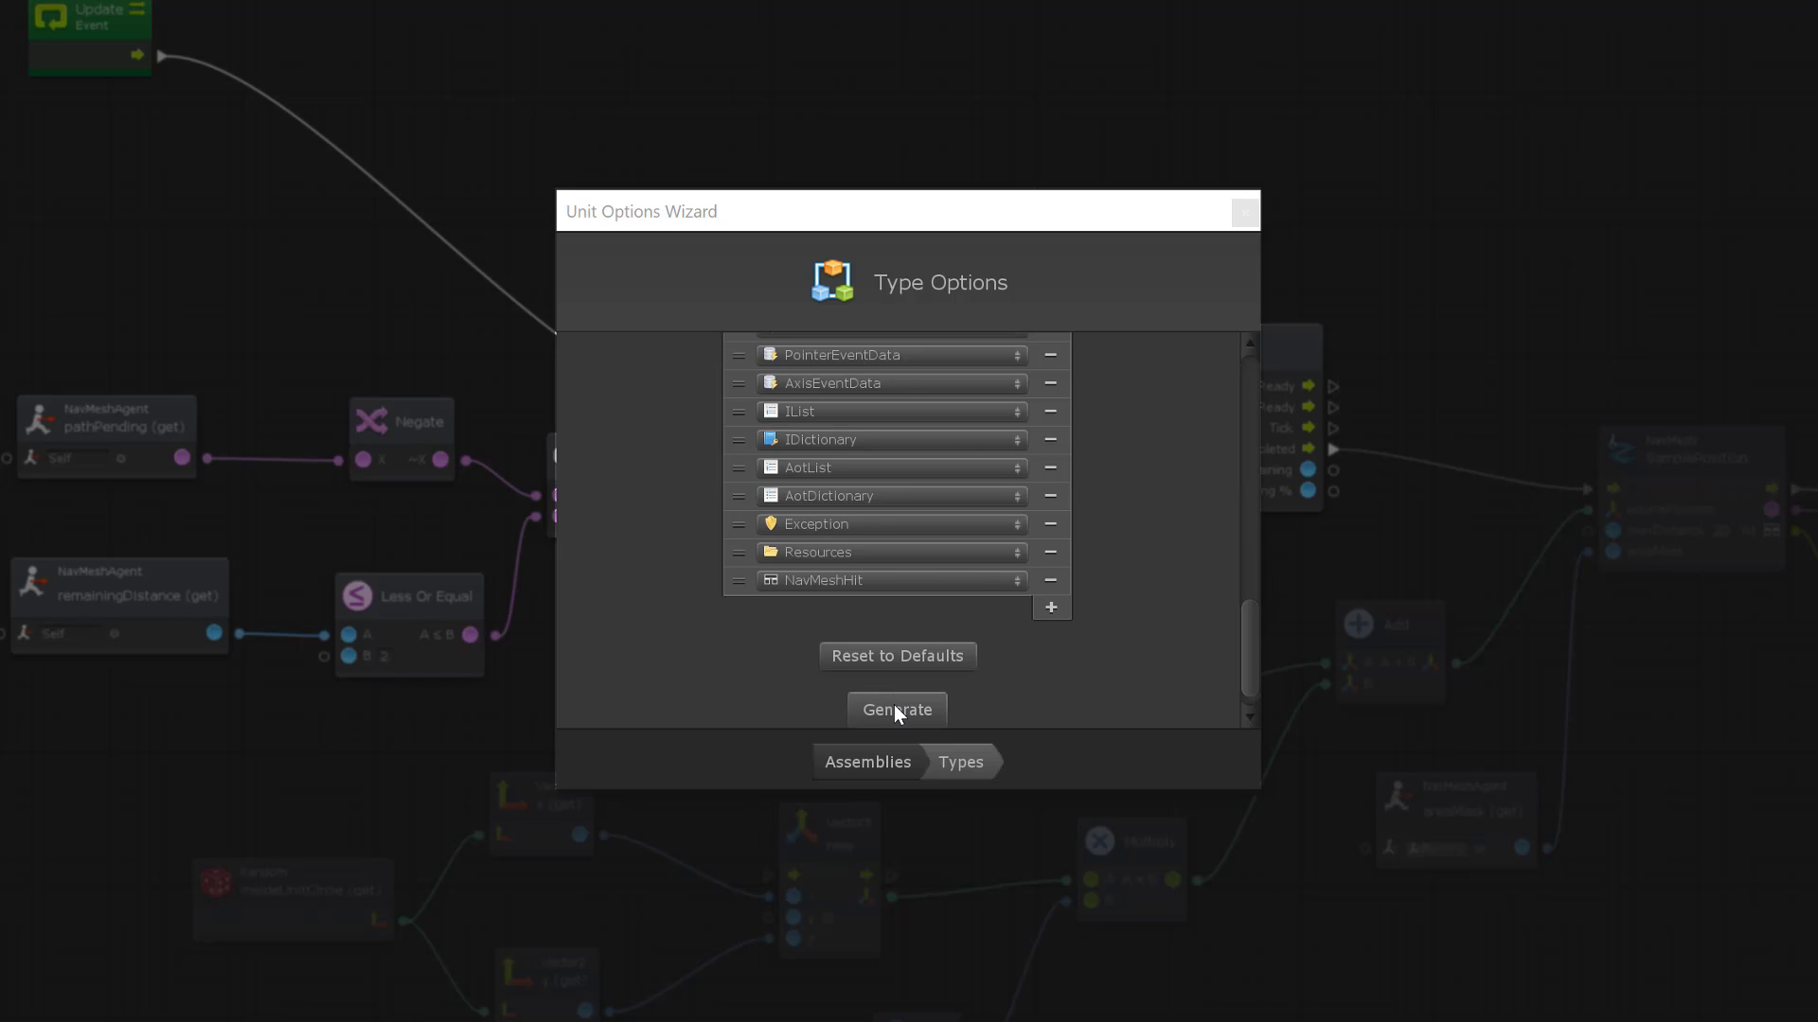
pyautogui.click(896, 710)
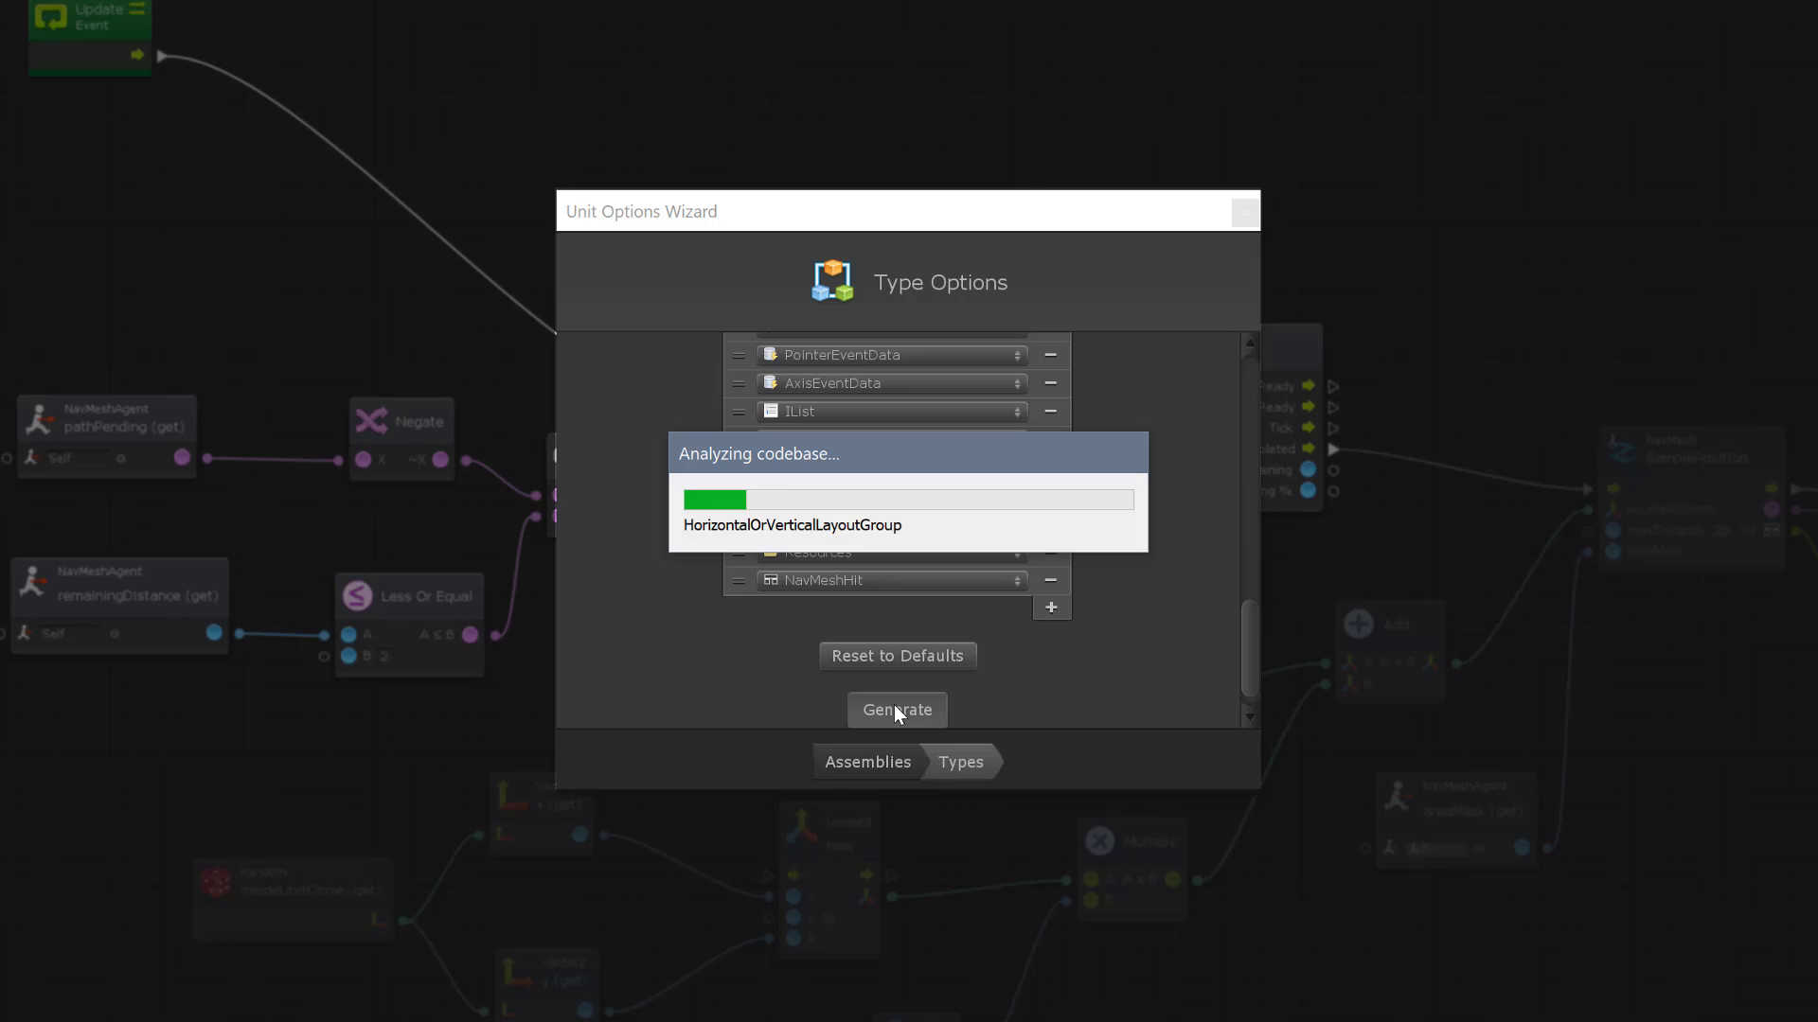